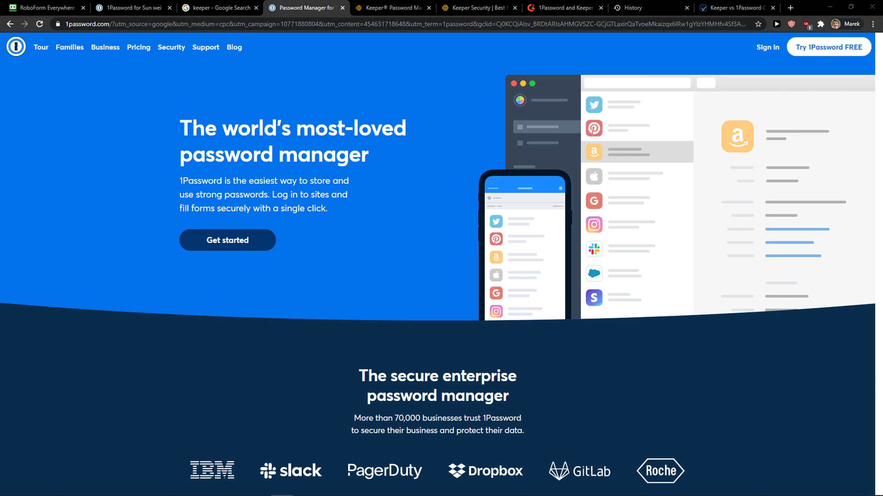
mouse_move(87, 244)
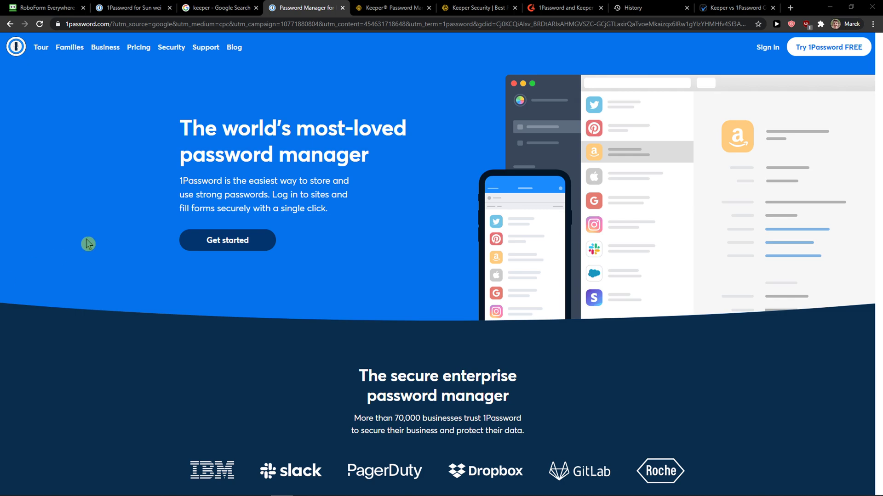
Return to the Keeper Security home page after glancing at the 1Password site.
left_click(476, 7)
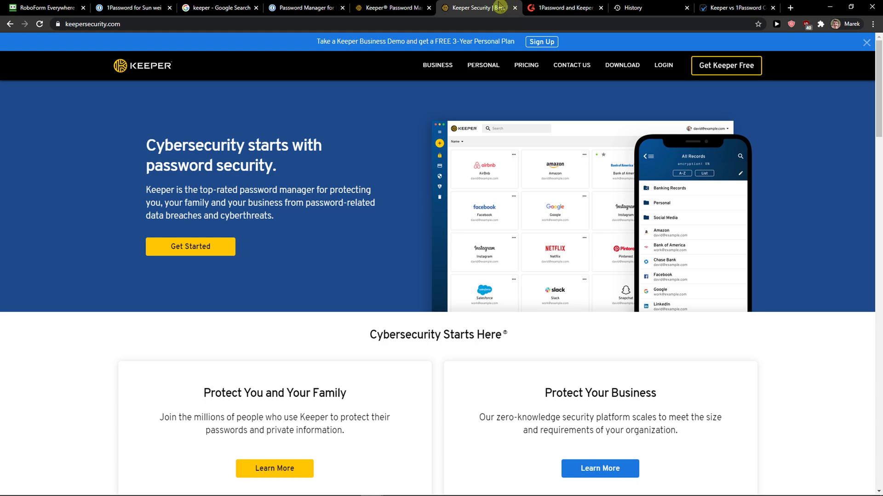
mouse_move(81, 319)
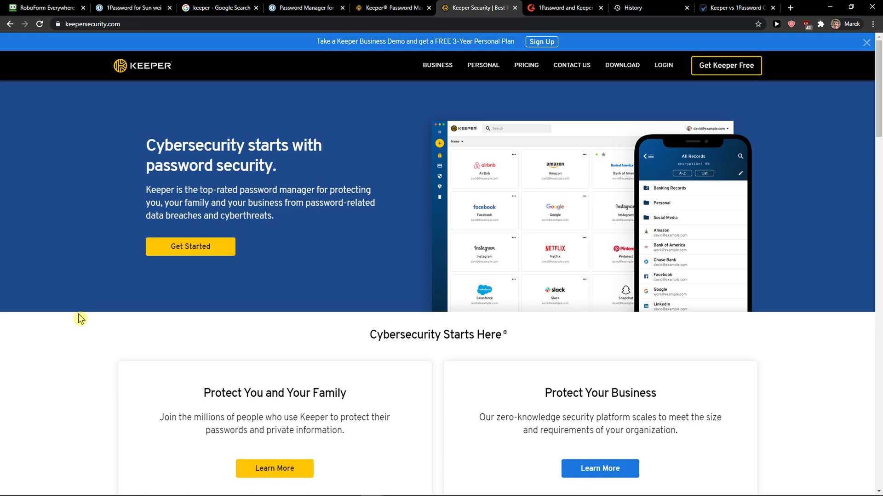
mouse_move(306, 8)
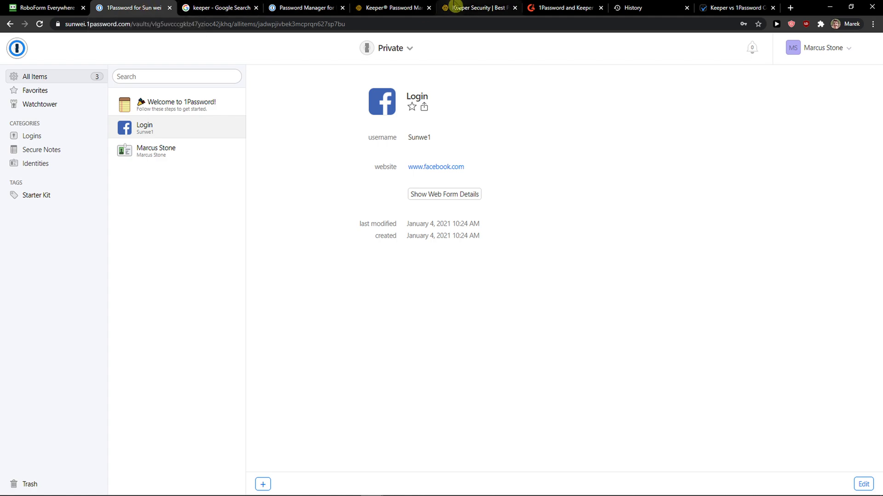
left_click(478, 8)
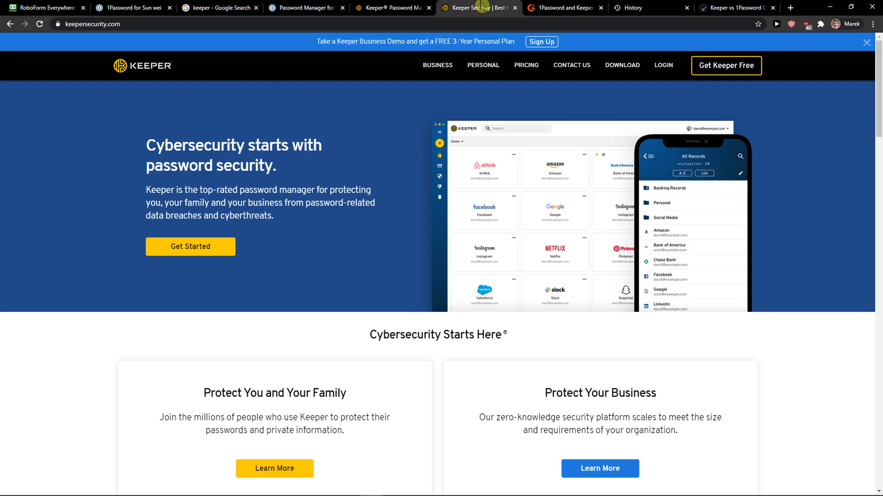
Open the BestReviews Keeper vs 1Password article and scroll through its feature table and write-ups.
left_click(738, 8)
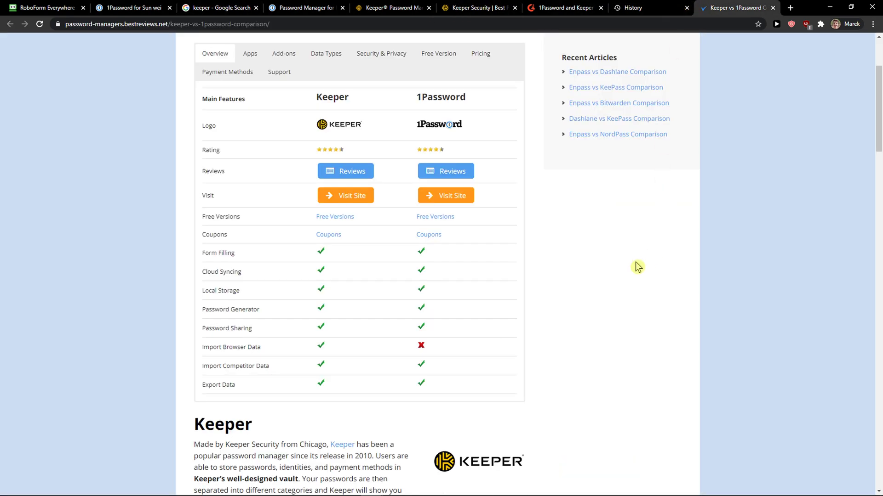
scroll("down", 3)
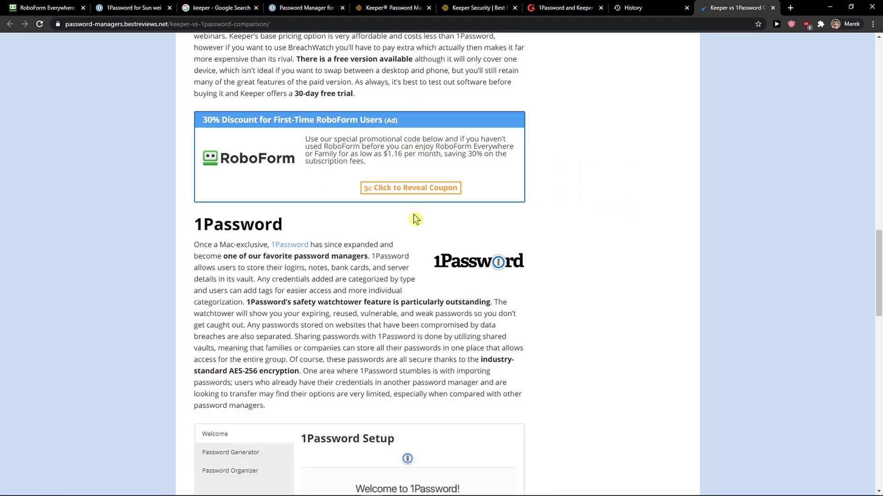
scroll("down", 3)
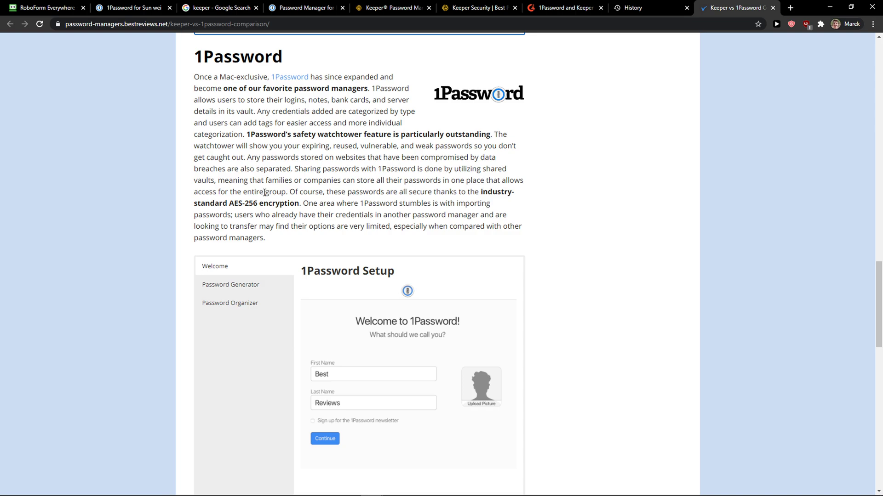
scroll("up", 3)
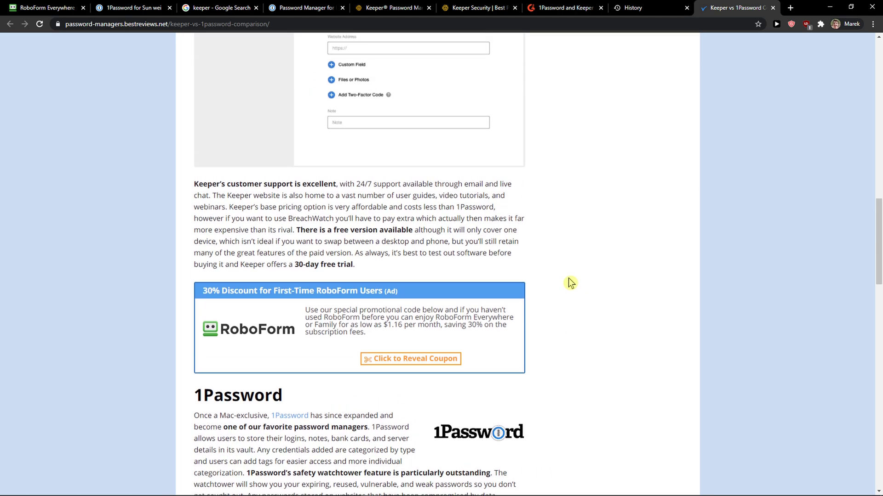
Open Keeper vault's BreachWatch page showing records at risk, last scanned Jan 4, 2021.
left_click(390, 7)
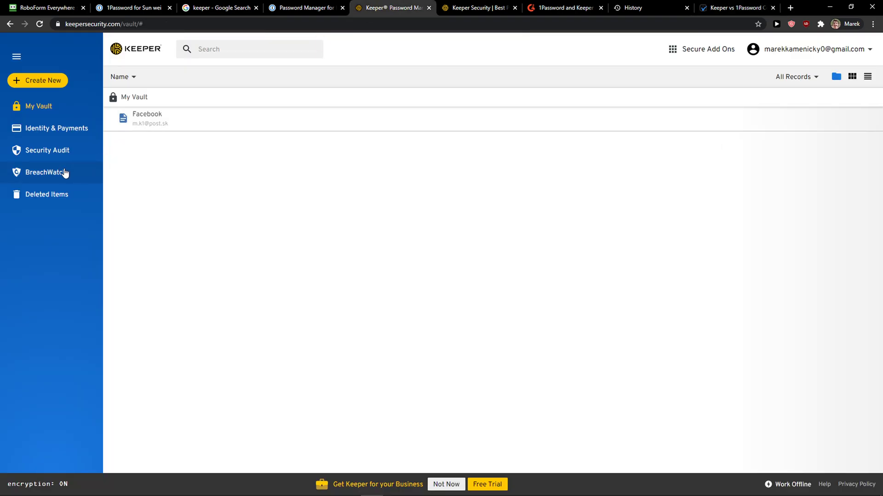
left_click(44, 173)
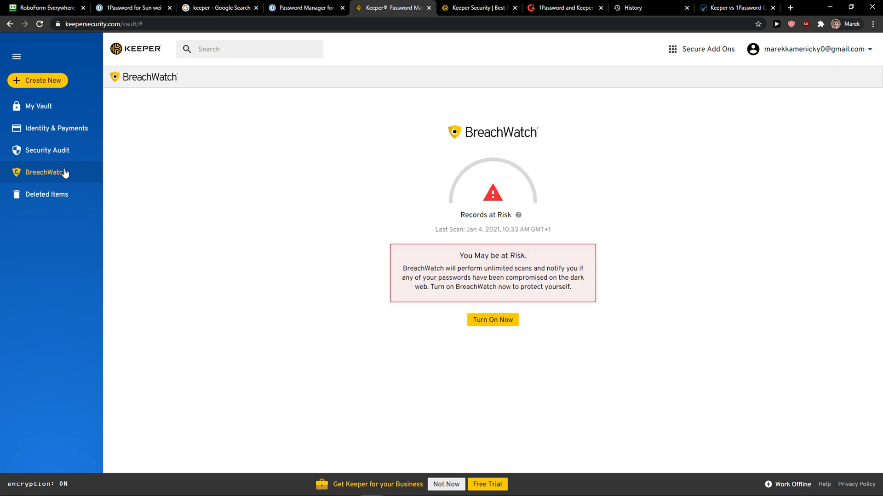
mouse_move(528, 81)
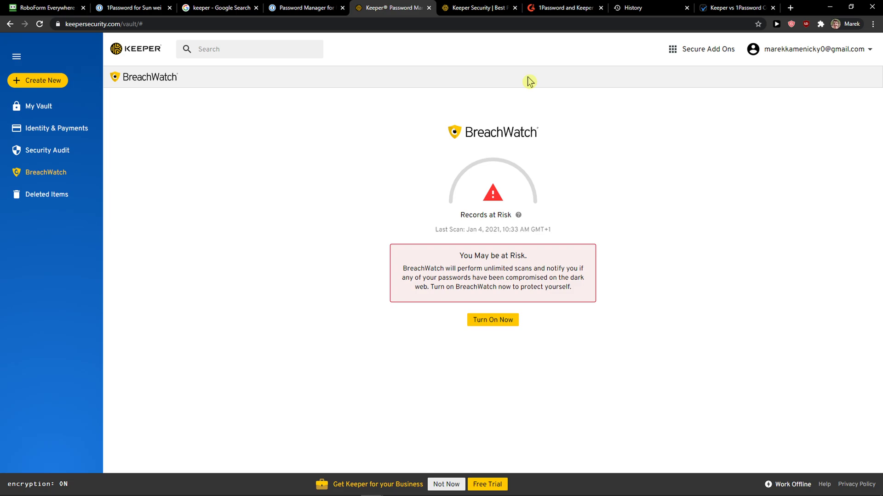
On Keeper's site, choose Buy Unlimited Now from the Personal plans menu.
left_click(476, 8)
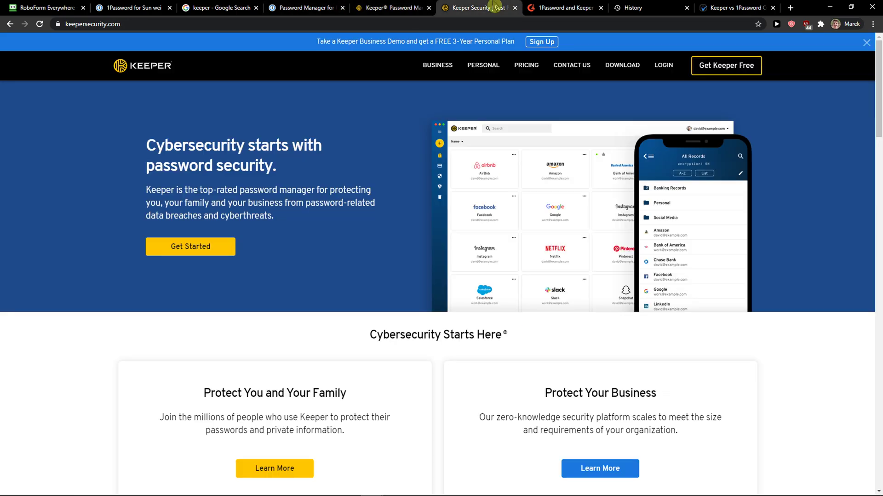
left_click(483, 65)
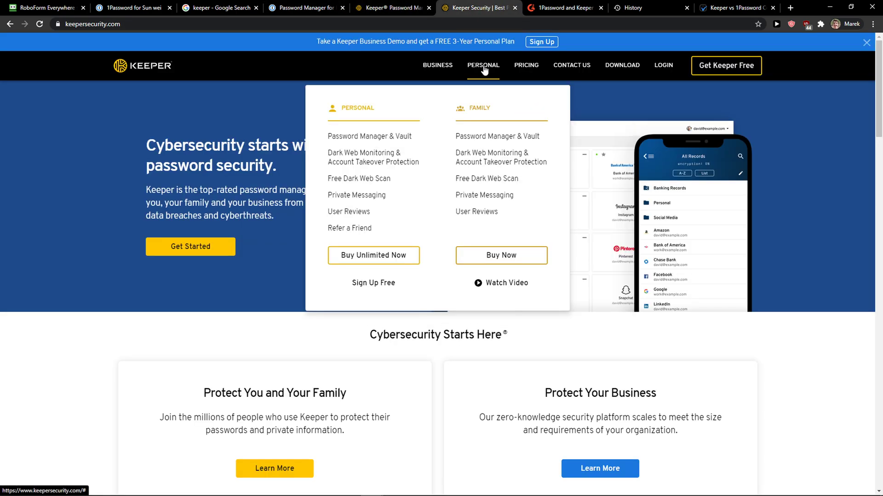
mouse_move(373, 257)
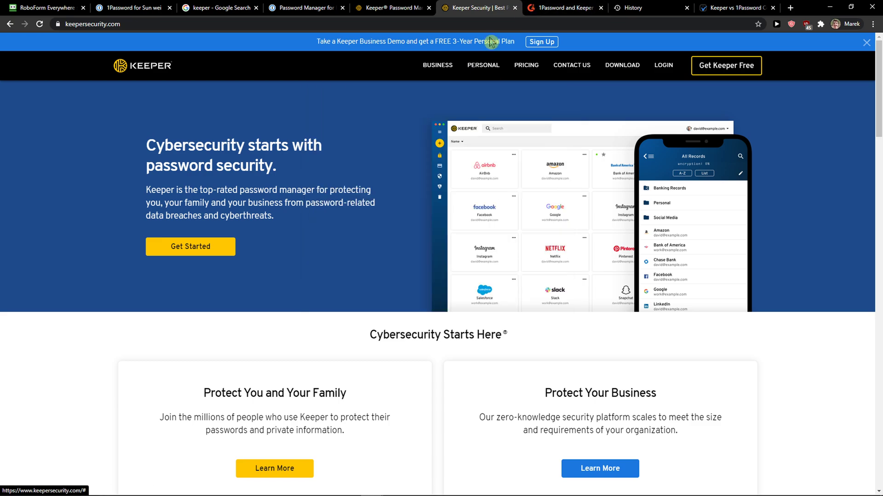
left_click(482, 65)
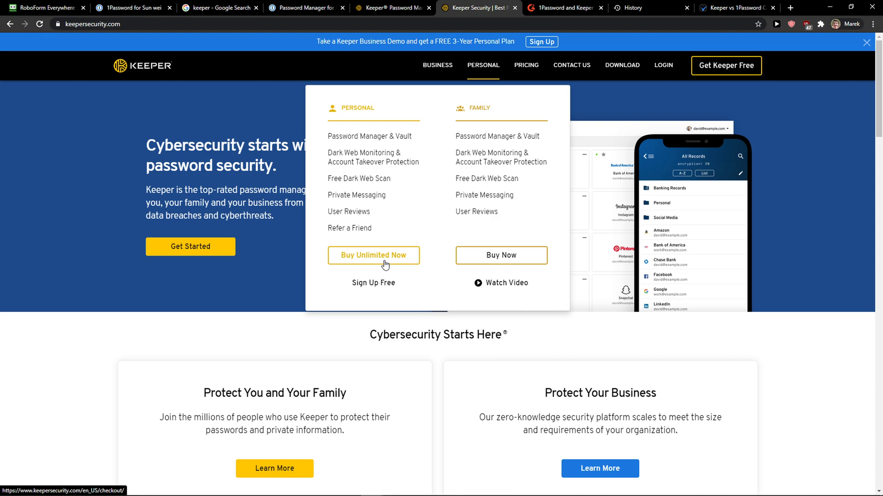
left_click(372, 255)
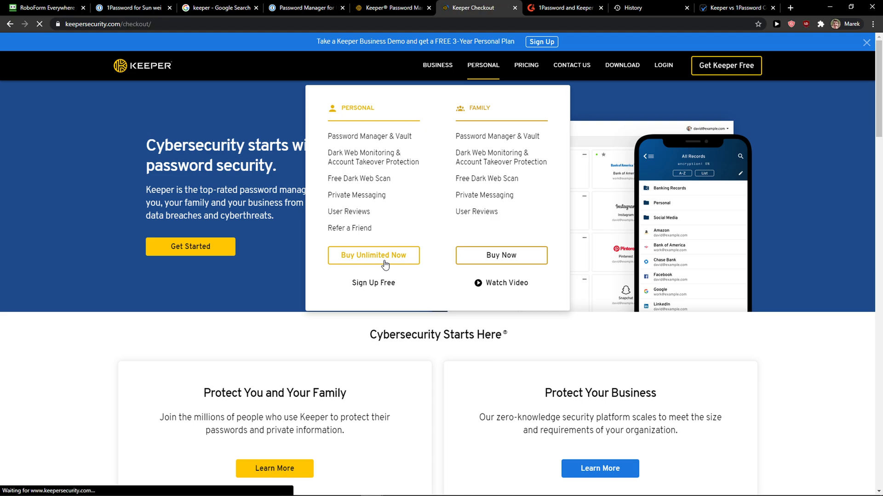
left_click(372, 255)
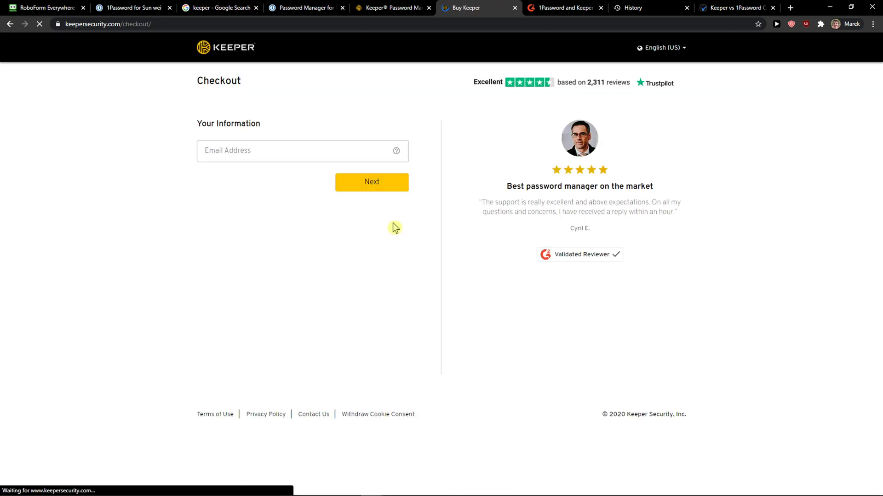
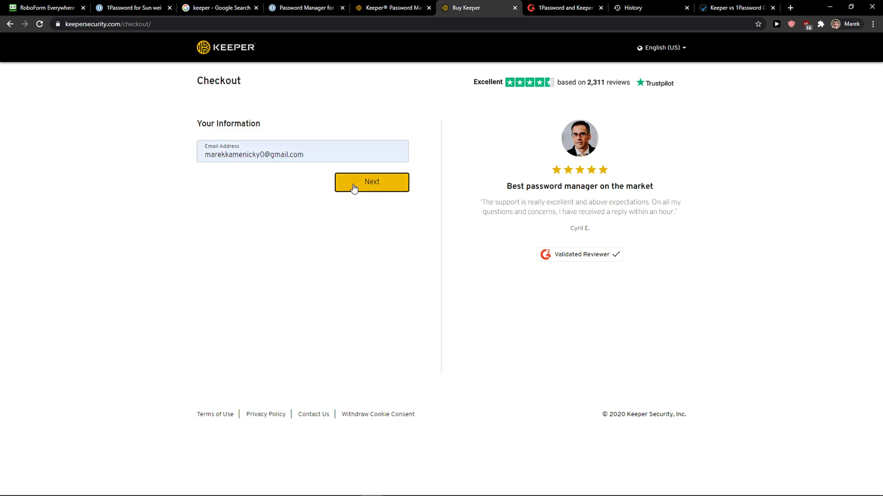
left_click(371, 182)
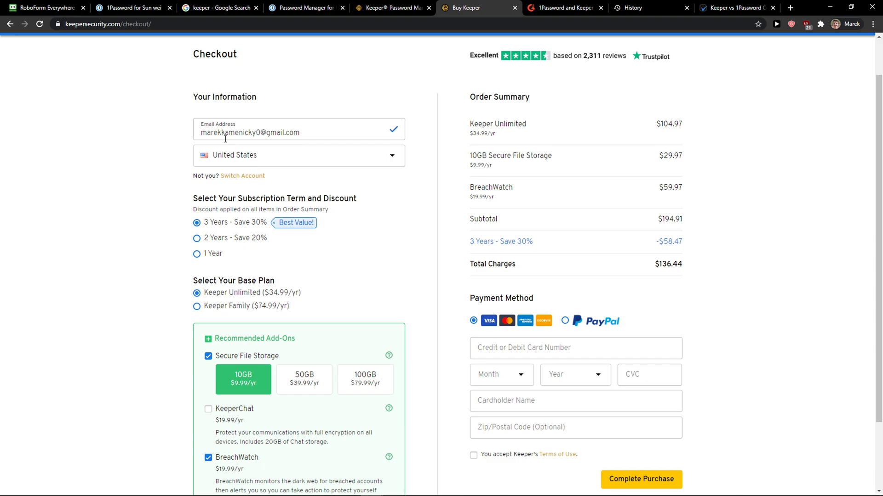
Switch the Keeper Unlimited subscription term to 1 year, lowering the total to $64.97.
scroll("down", 3)
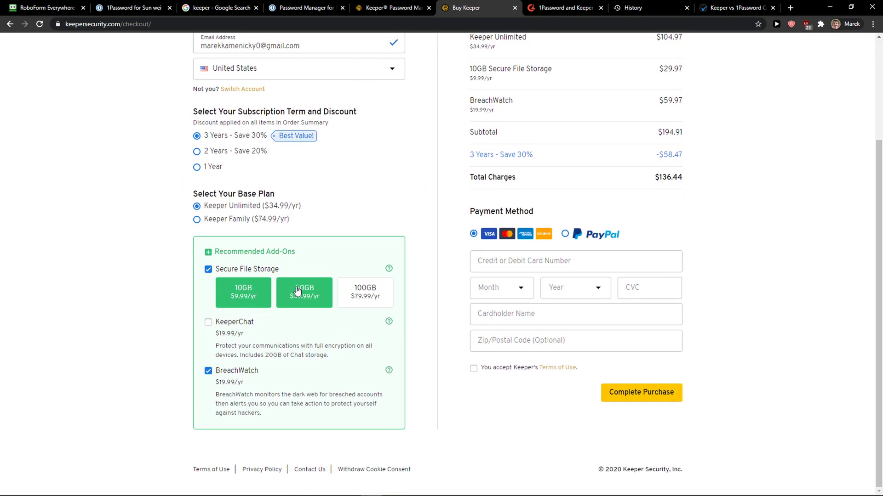
mouse_move(325, 292)
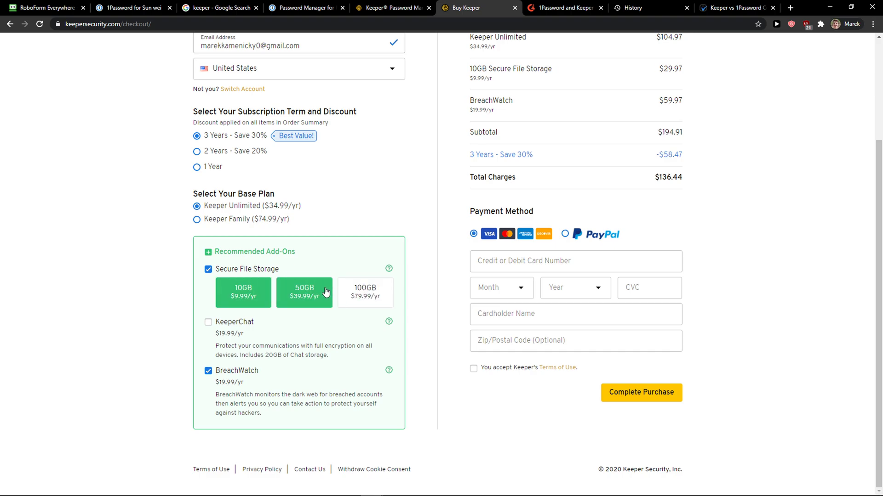
left_click(196, 166)
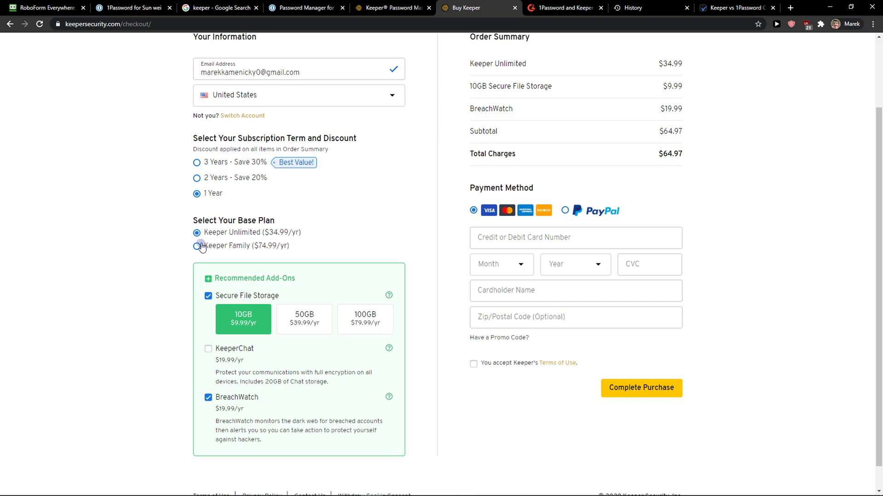
left_click(197, 245)
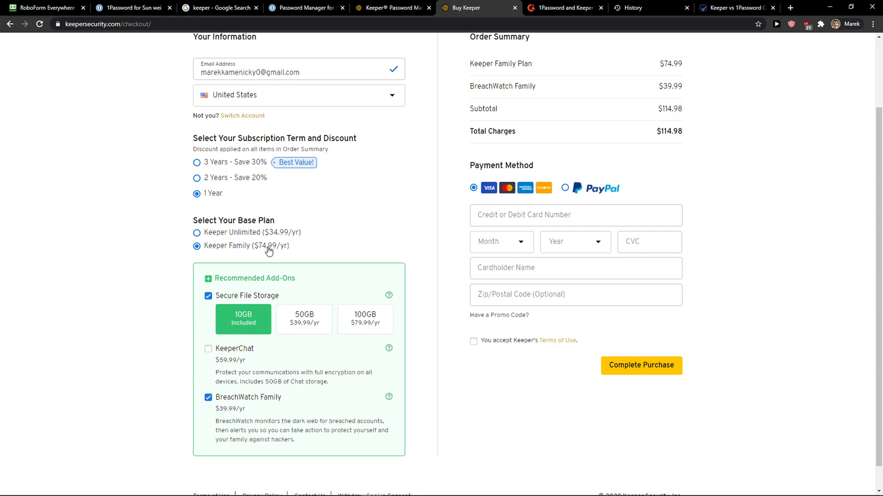
mouse_move(251, 378)
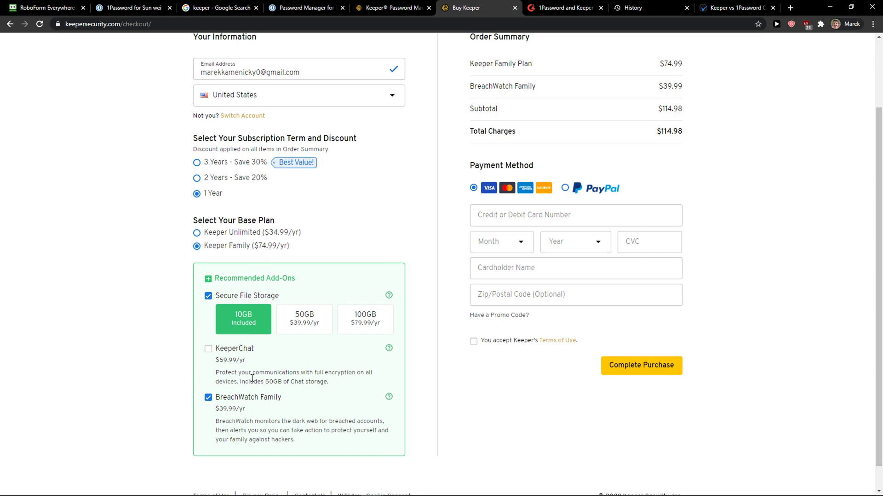
mouse_move(218, 421)
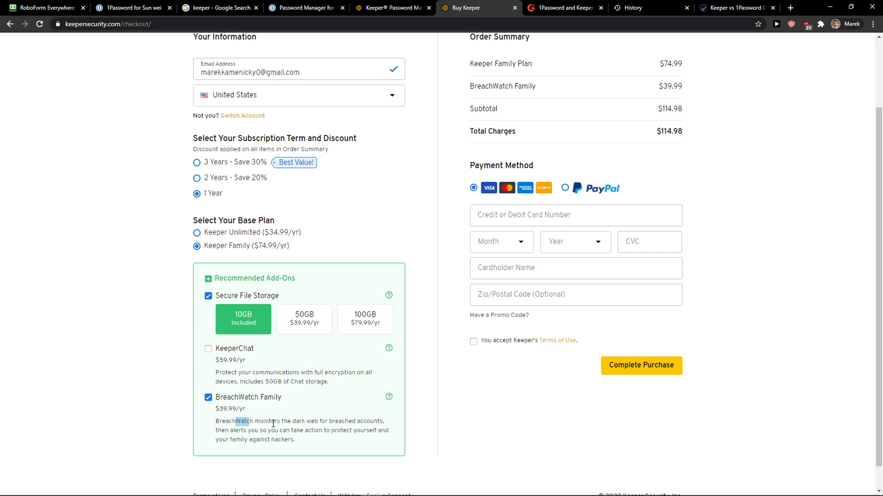
scroll("up", 3)
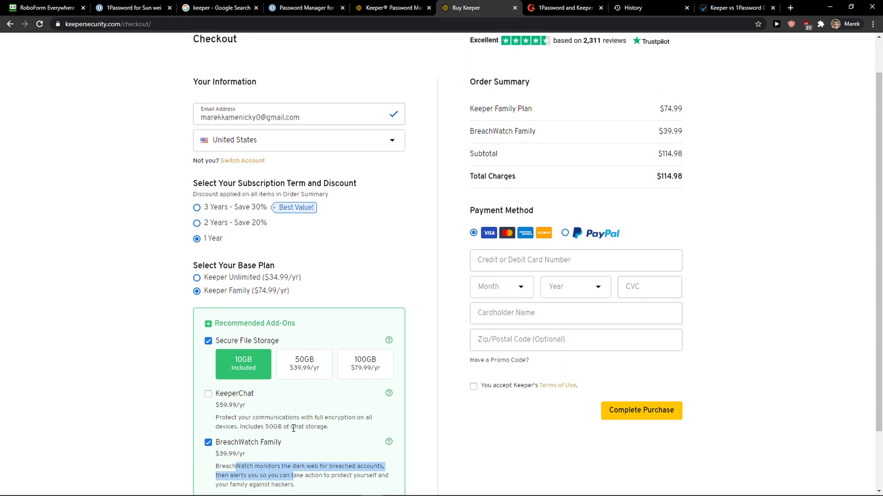
scroll("down", 3)
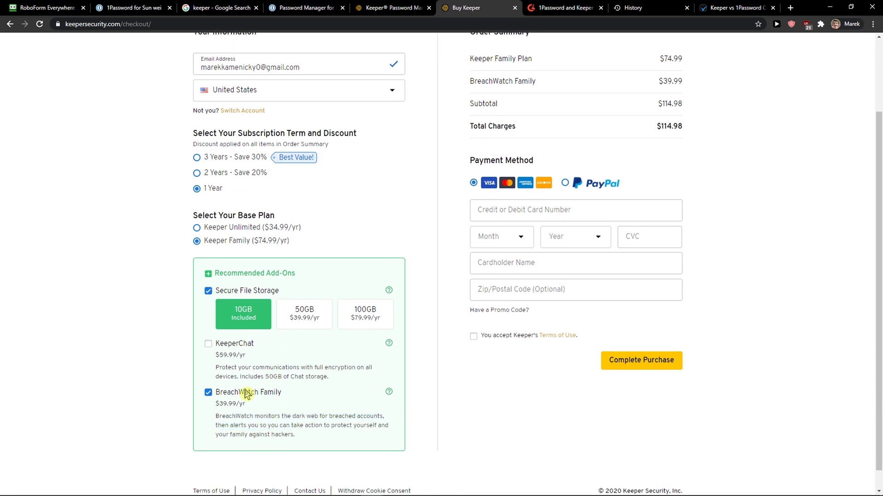
mouse_move(371, 223)
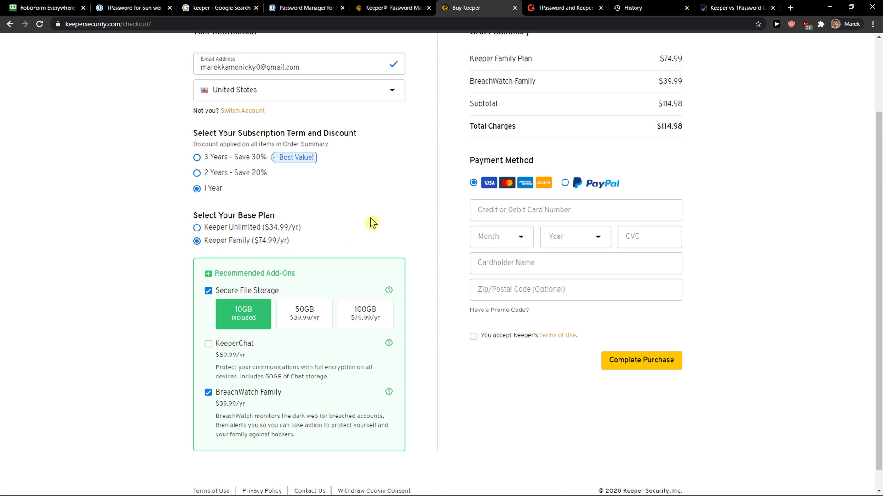
mouse_move(280, 363)
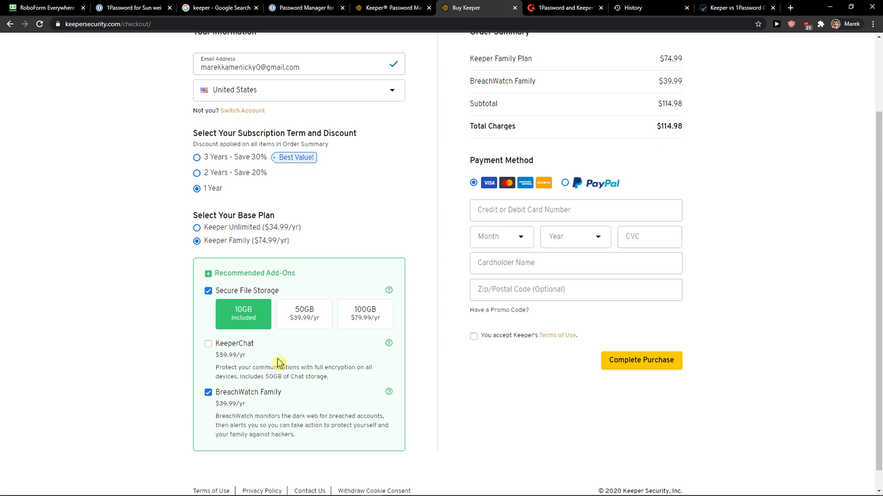
mouse_move(241, 361)
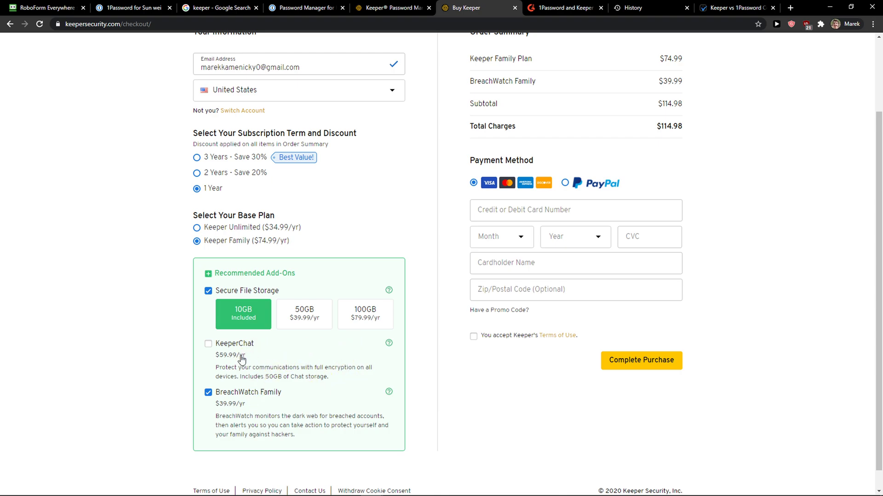
mouse_move(246, 368)
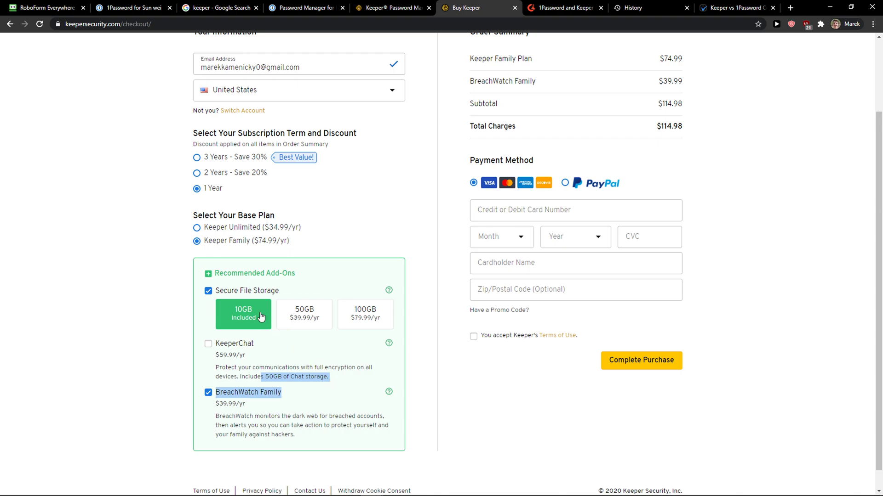
scroll("up", 3)
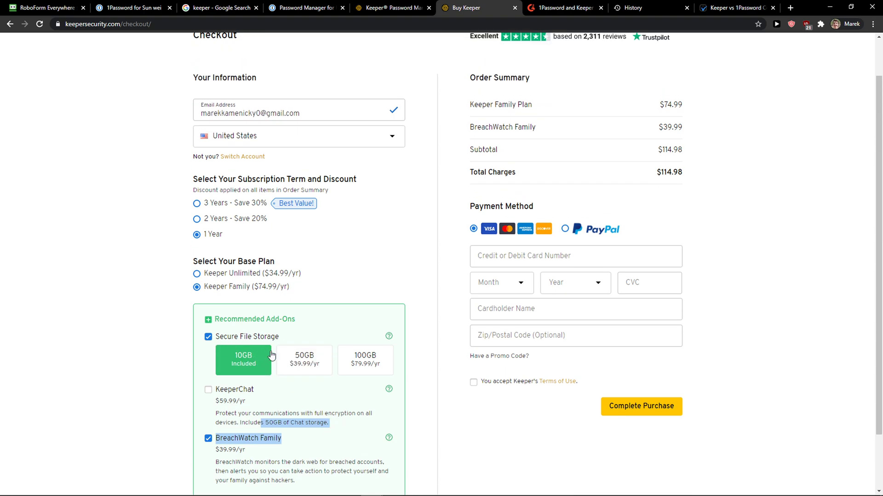
scroll("up", 3)
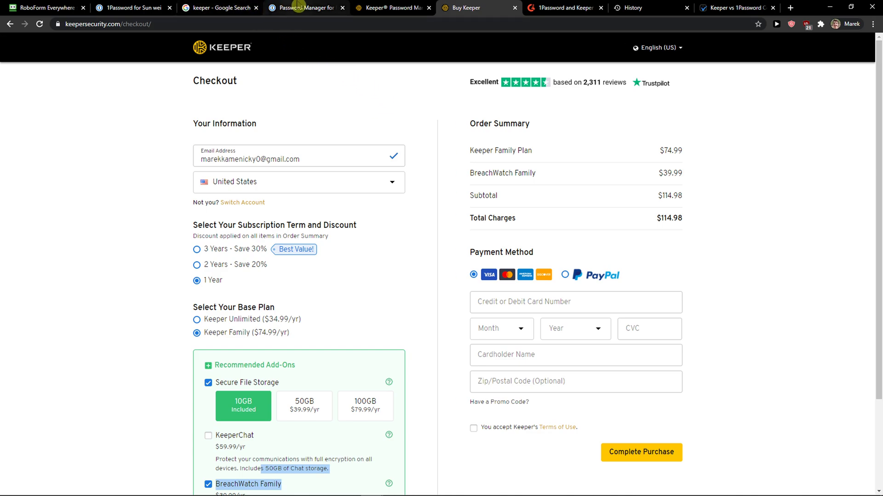
View 1Password's Personal ($2.99) and Families ($4.99) pricing, then return to Keeper BreachWatch.
left_click(304, 8)
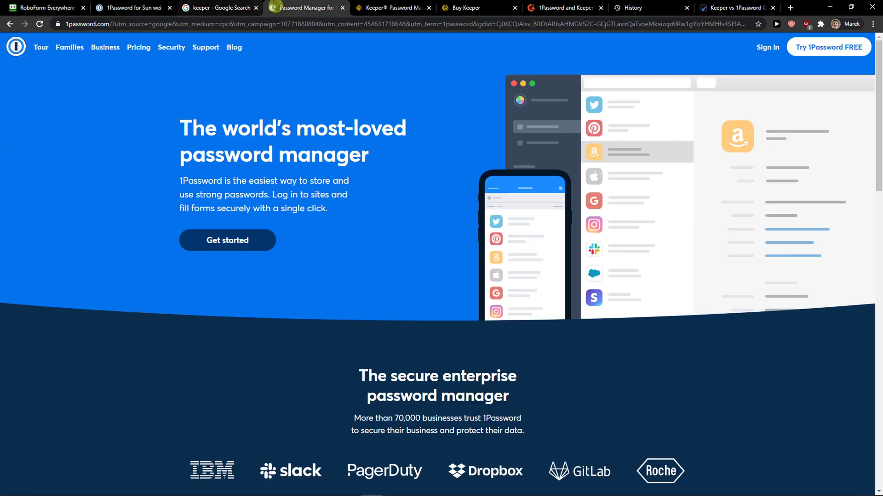
left_click(138, 47)
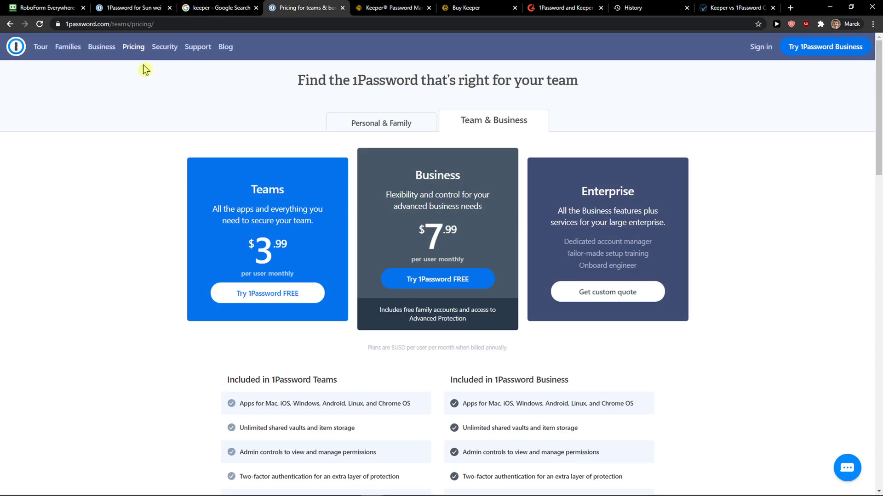
mouse_move(353, 137)
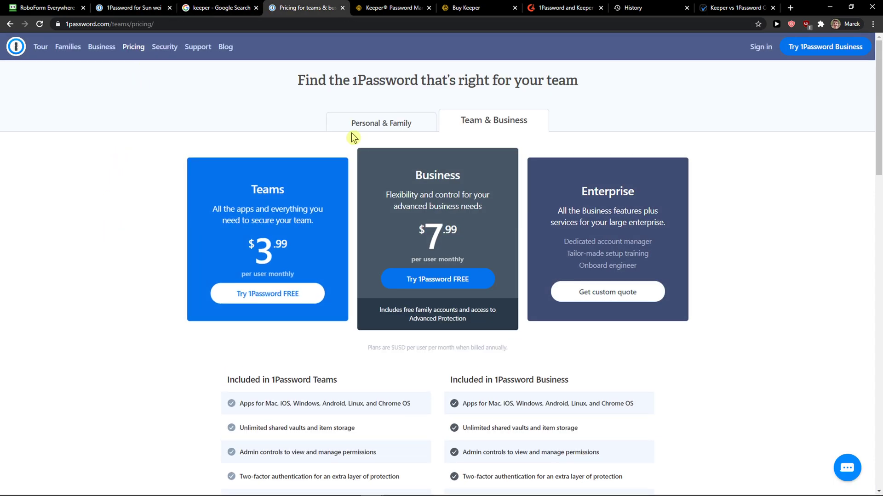
left_click(380, 122)
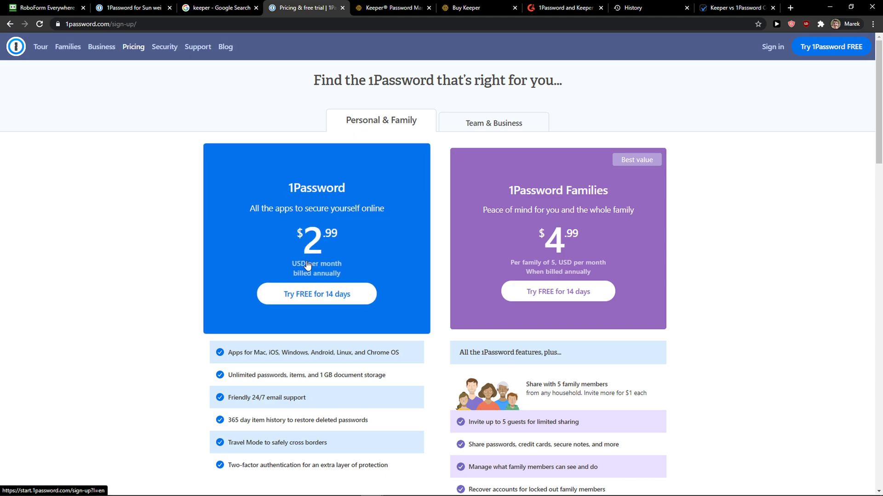
scroll("down", 3)
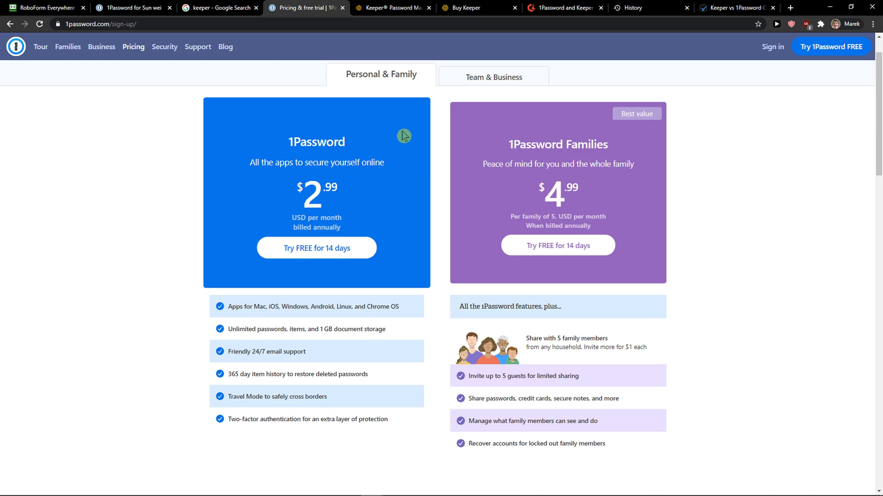
mouse_move(380, 203)
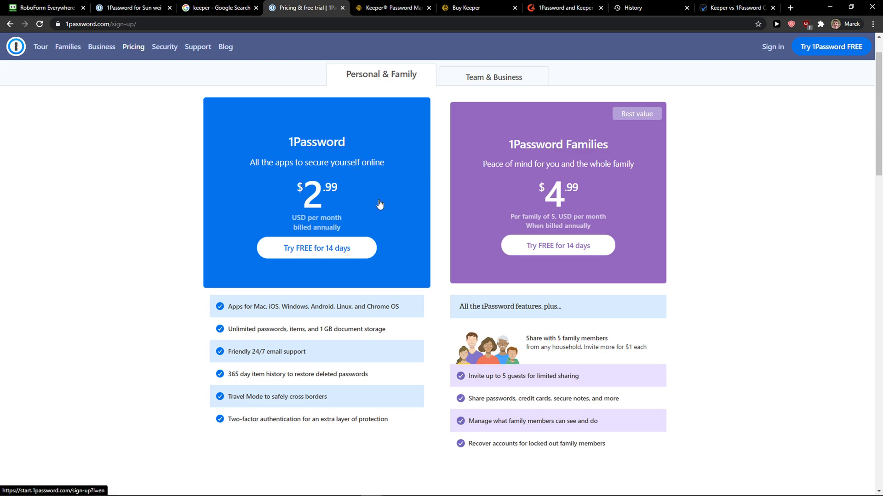
scroll("down", 3)
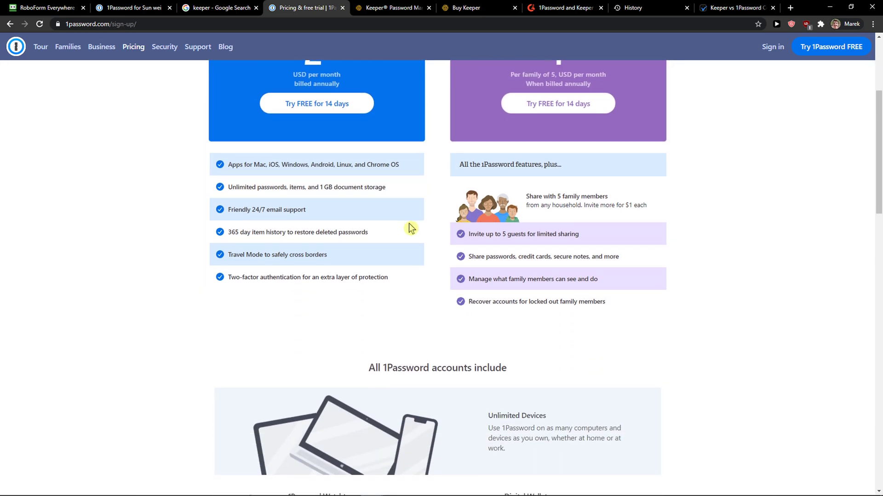
scroll("up", 3)
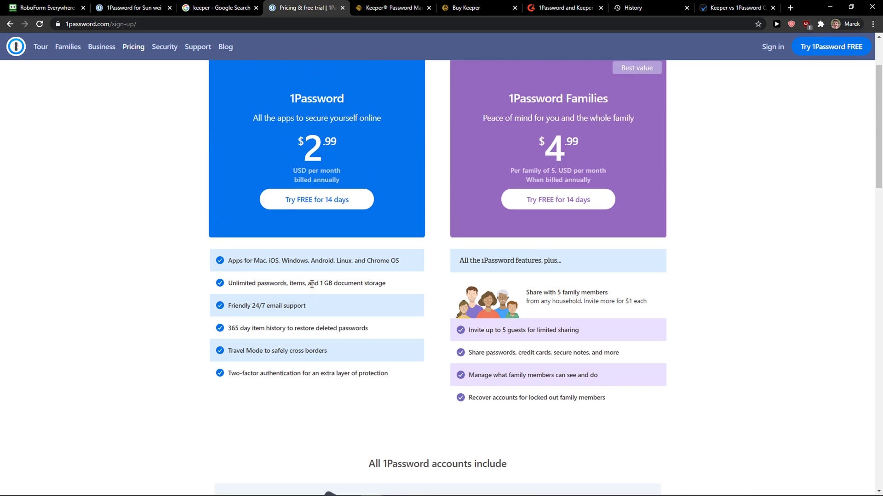
left_click(388, 8)
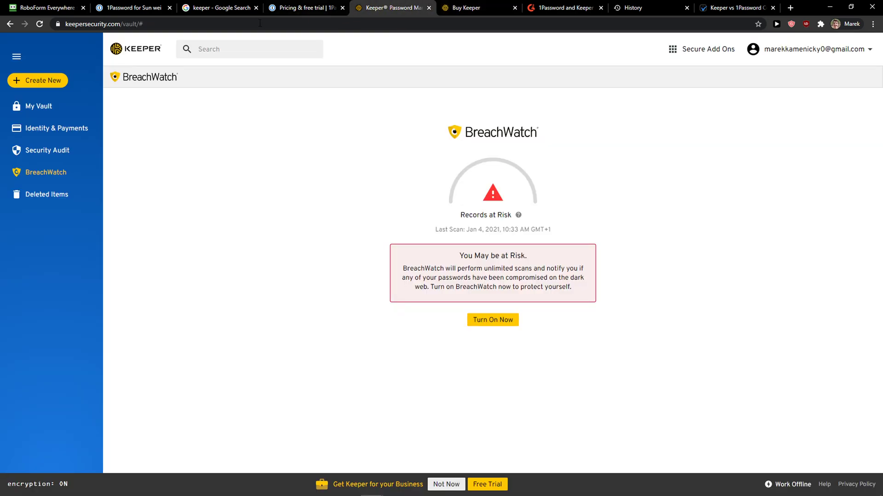
mouse_move(93, 89)
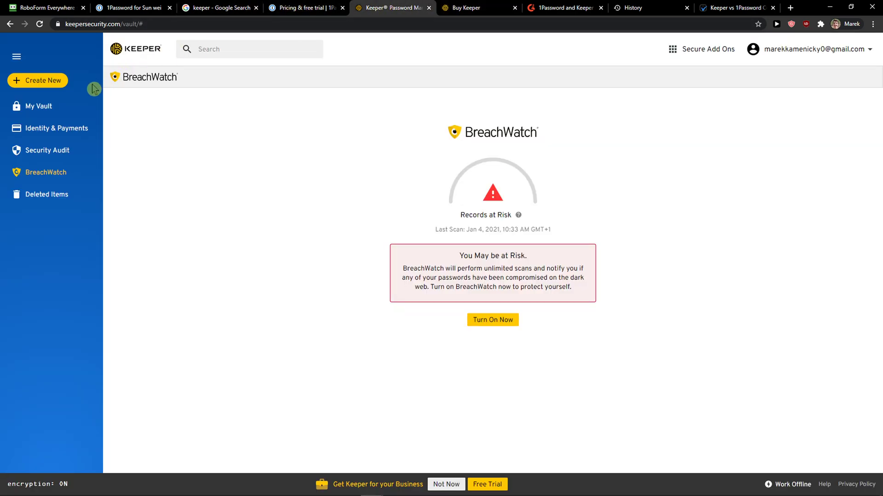
left_click(304, 8)
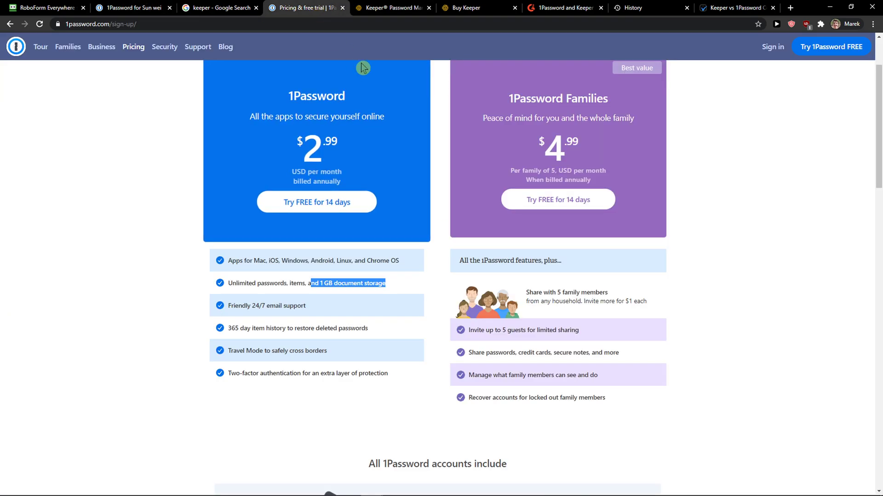
left_click(478, 8)
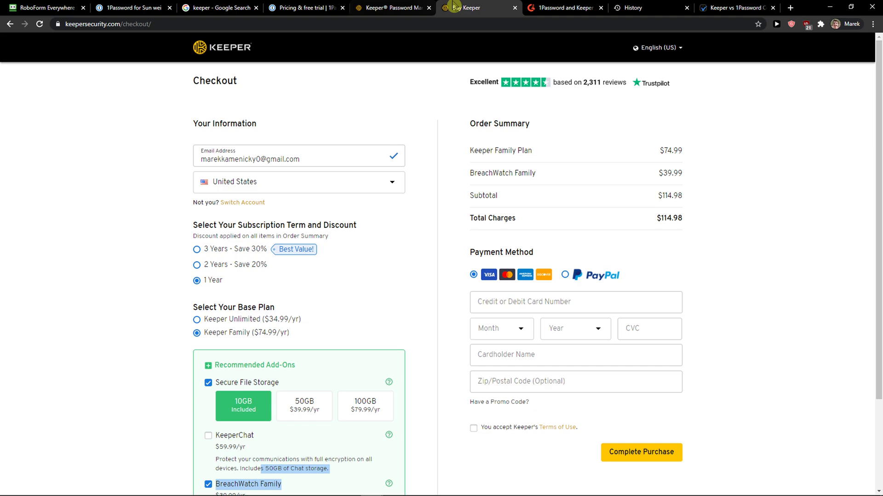
mouse_move(304, 8)
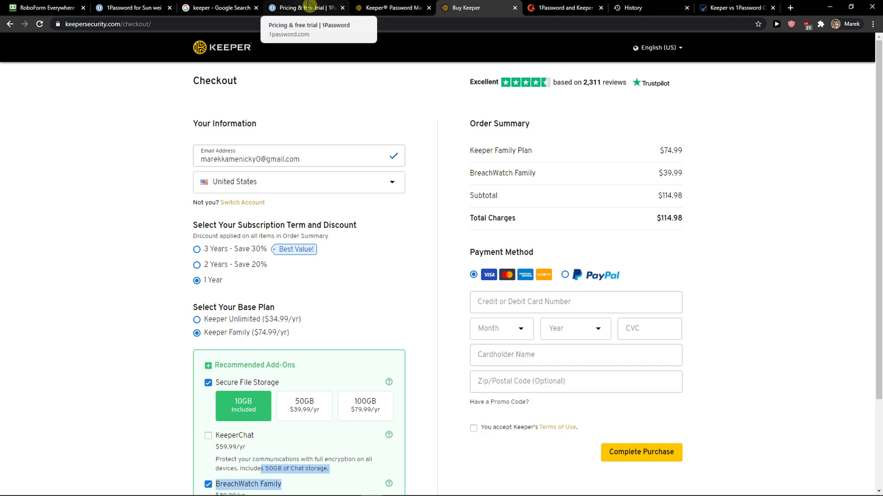
left_click(303, 7)
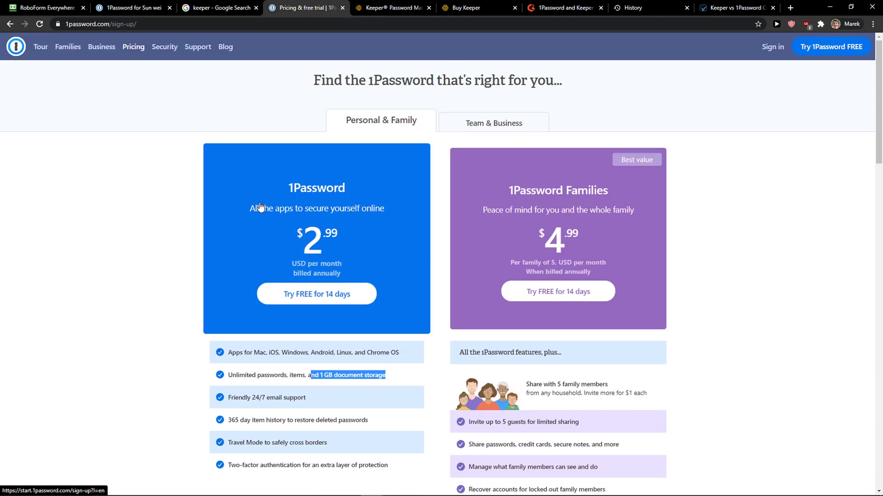
left_click(391, 8)
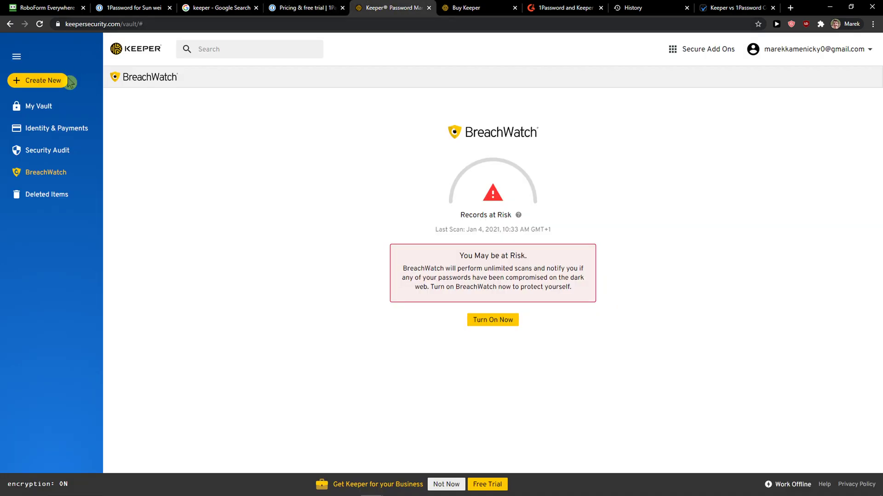
Open a blank New Record from My Vault's Create New menu, then open a new browser tab.
left_click(37, 106)
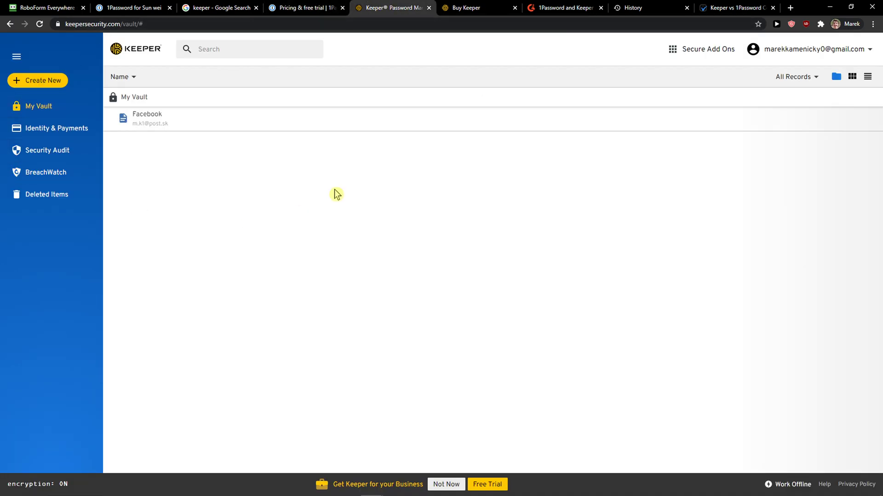
left_click(37, 81)
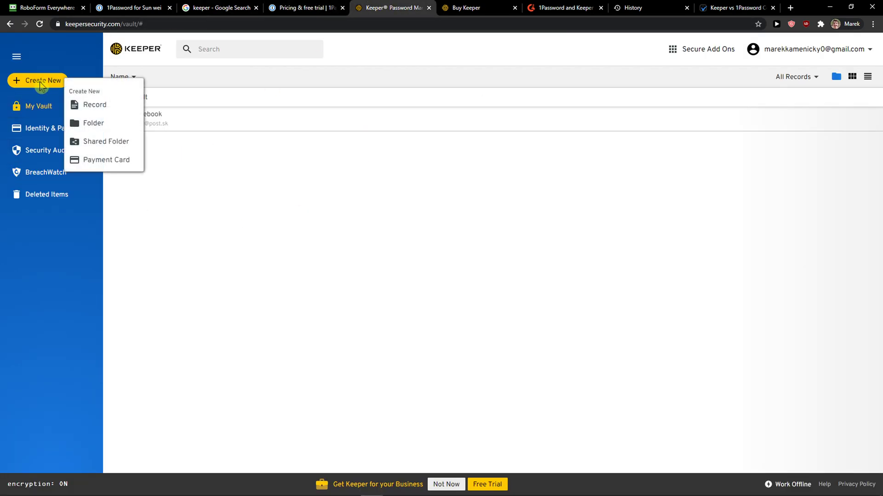
mouse_move(214, 221)
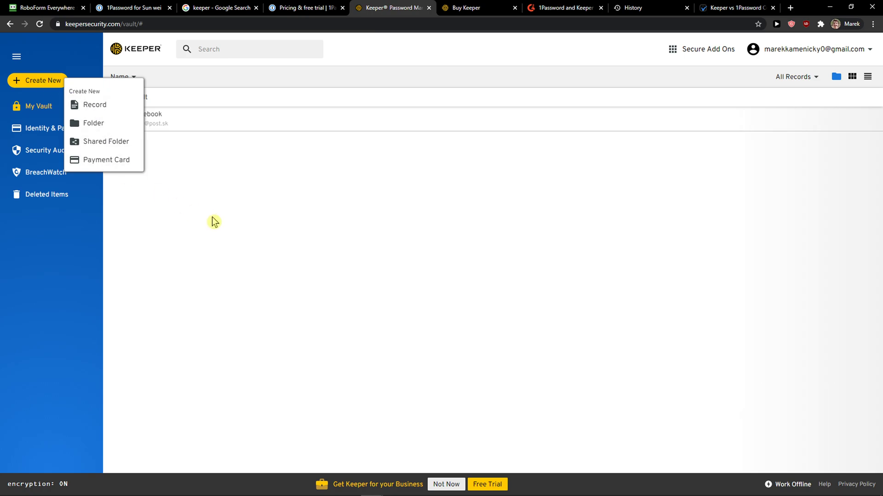
mouse_move(116, 108)
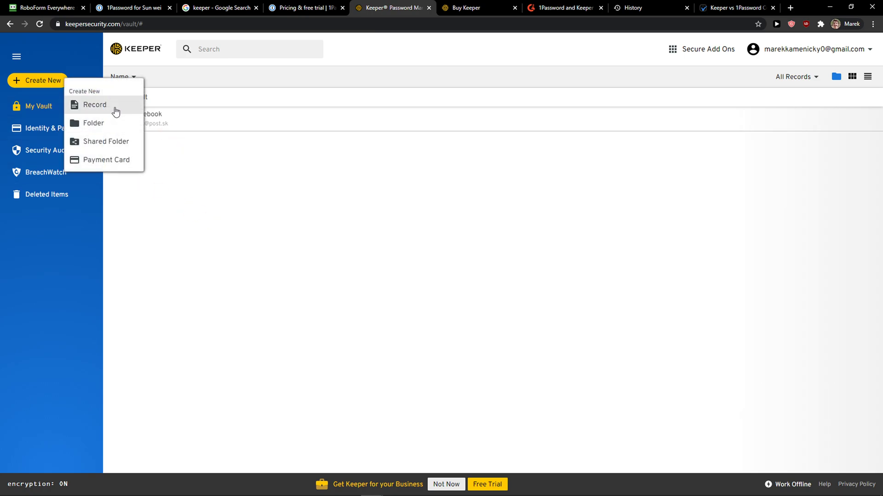
left_click(95, 105)
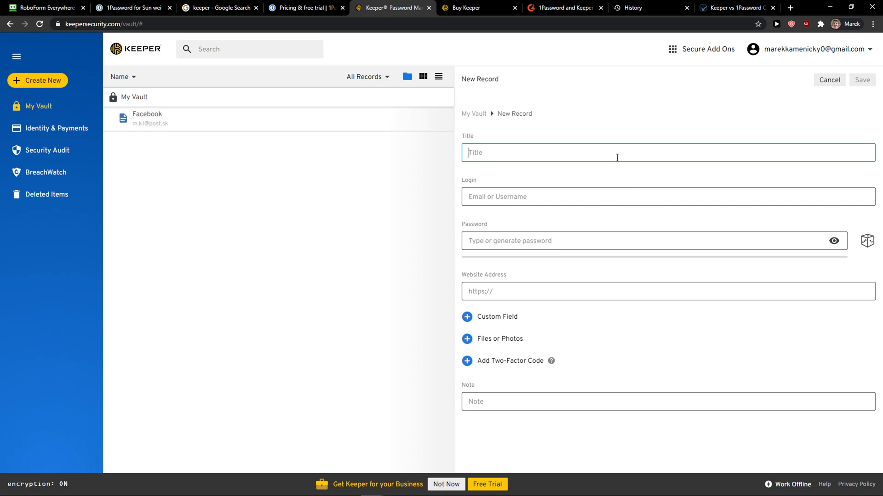
mouse_move(523, 273)
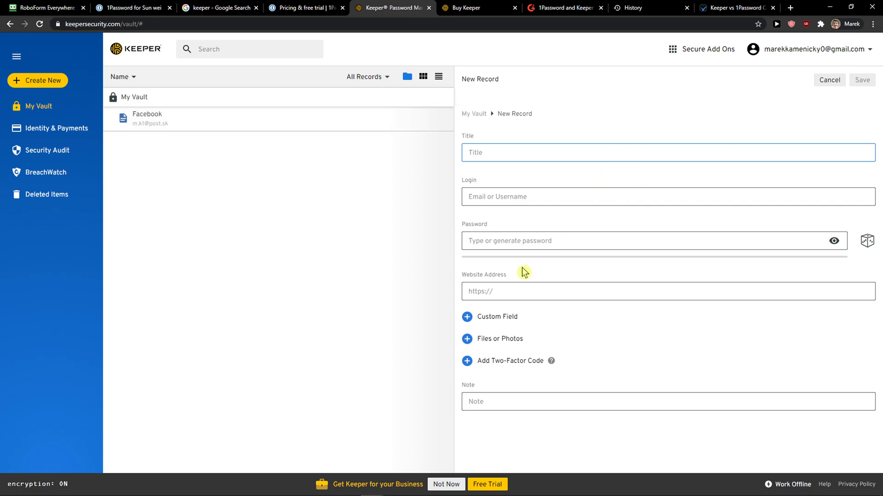
mouse_move(793, 10)
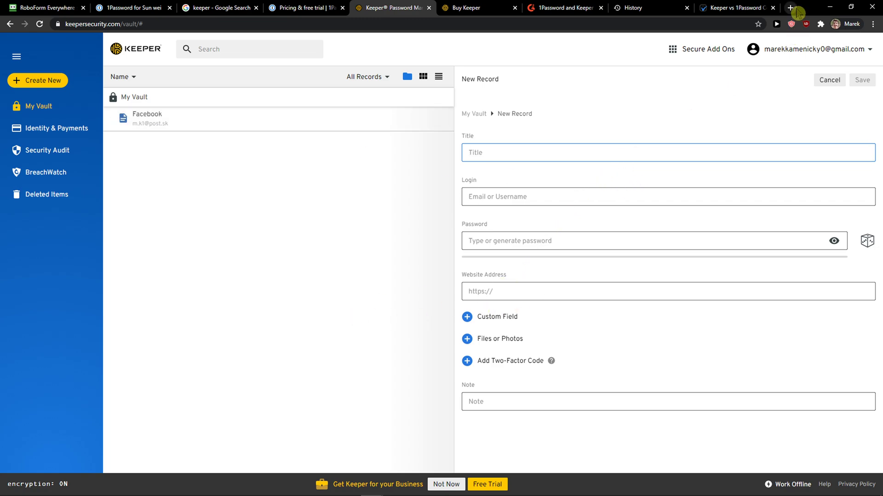
left_click(790, 8)
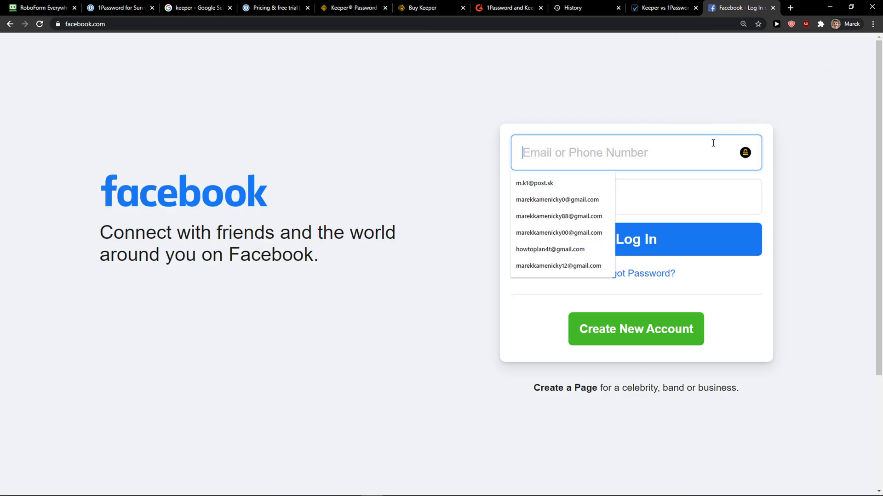
Autofill Facebook's login email and password from Keeper's saved Facebook entry.
left_click(744, 152)
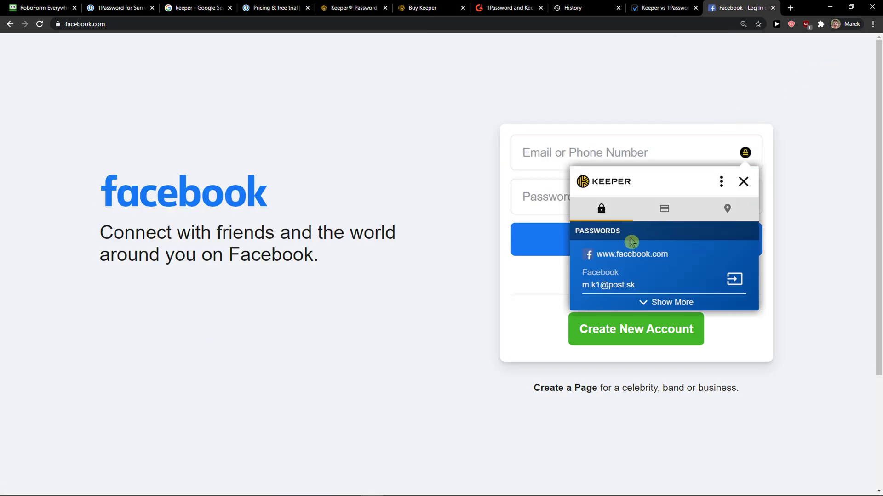
left_click(665, 303)
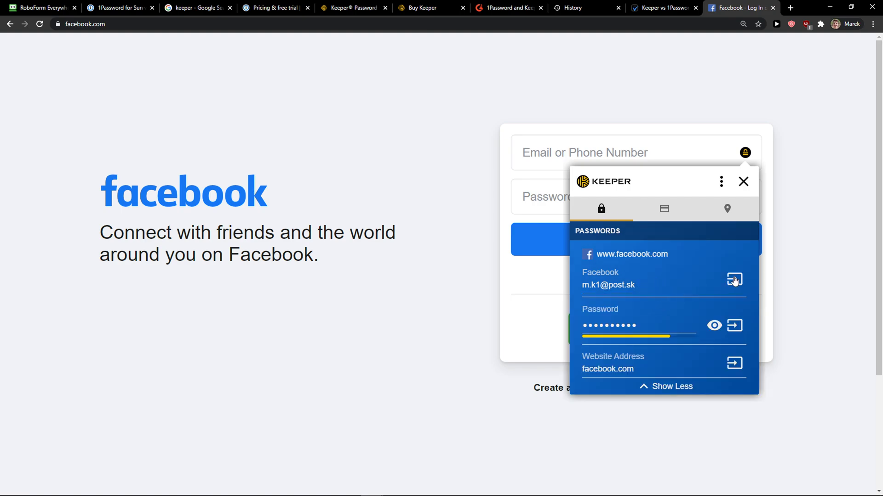
left_click(734, 279)
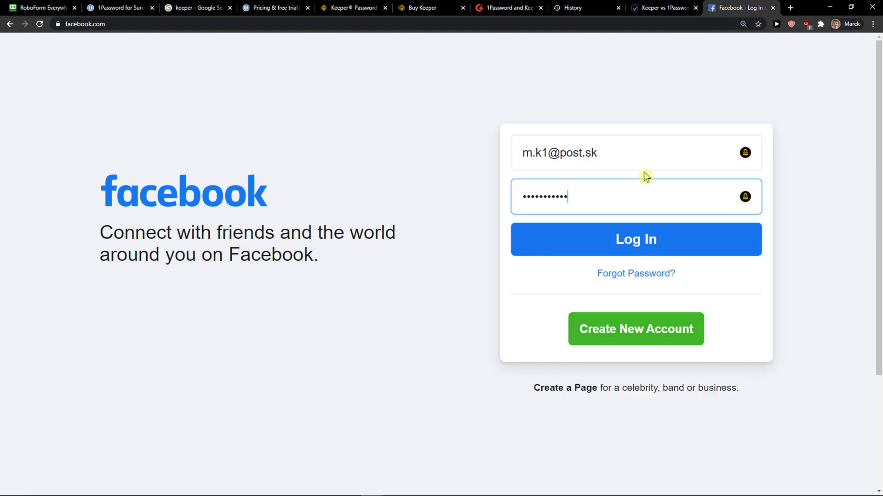
left_click(744, 197)
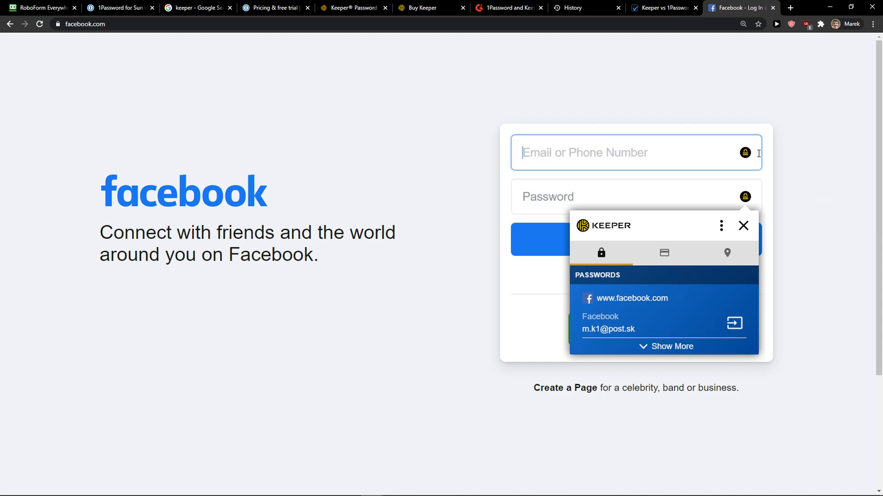
left_click(733, 323)
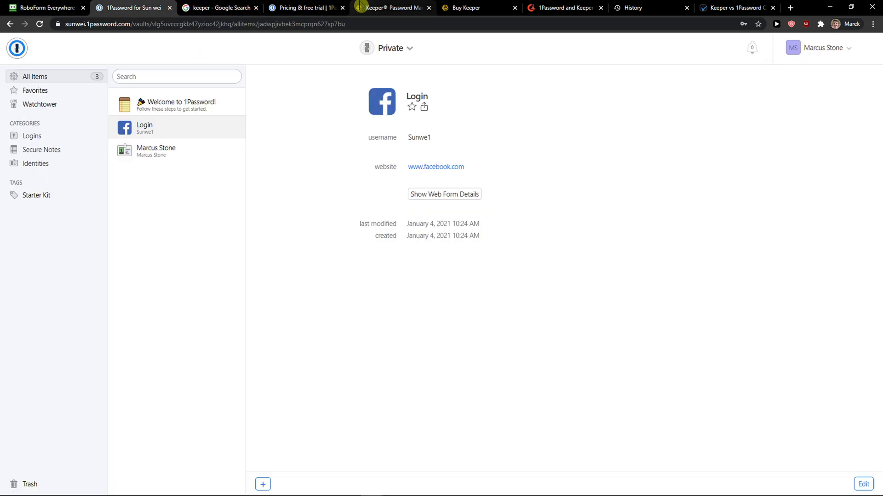
mouse_move(103, 92)
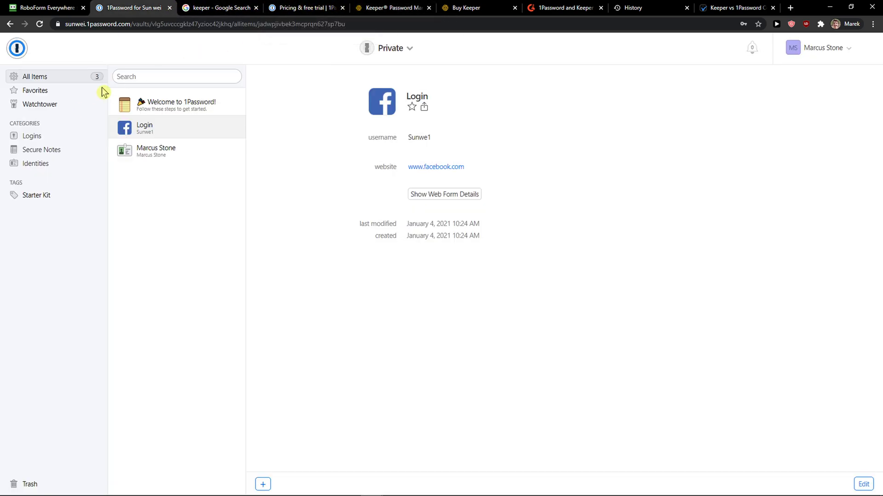
mouse_move(269, 479)
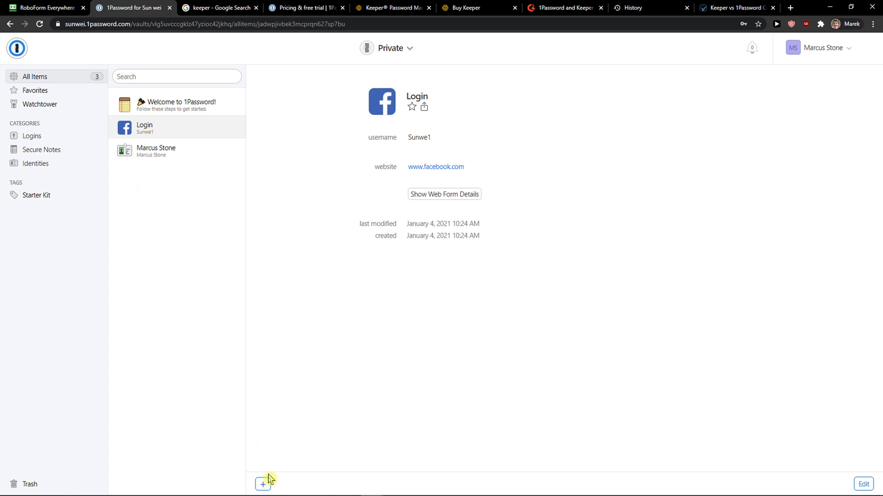
Browse 1Password's list of new item types and pick Identity.
left_click(262, 484)
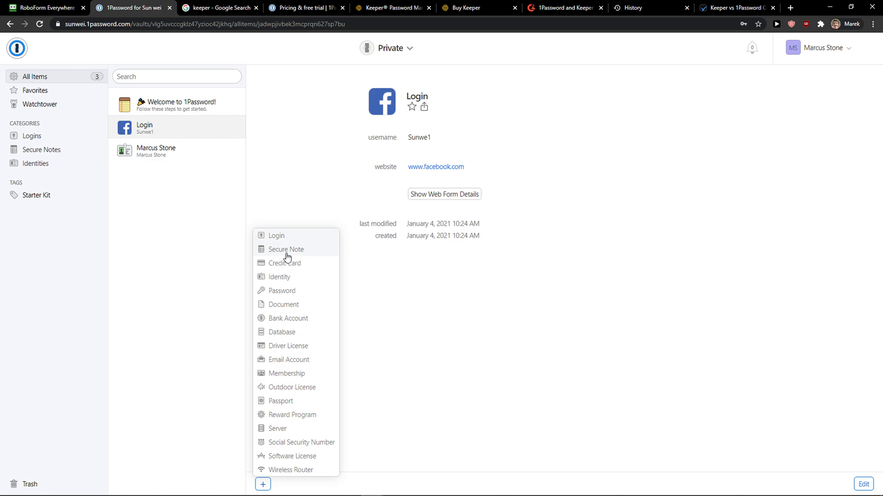
mouse_move(281, 438)
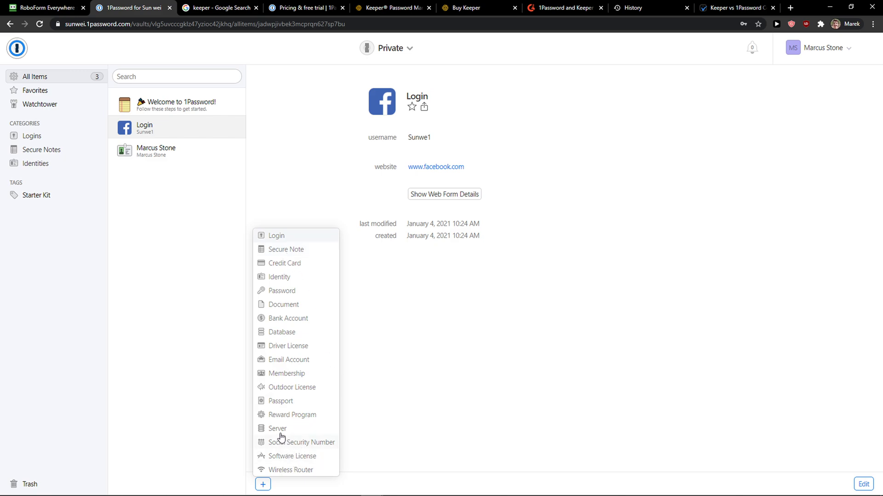
mouse_move(302, 293)
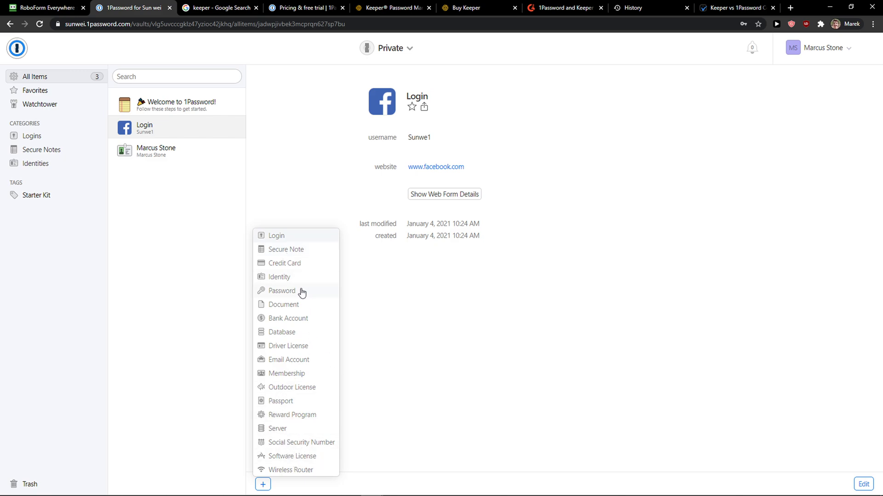
mouse_move(284, 280)
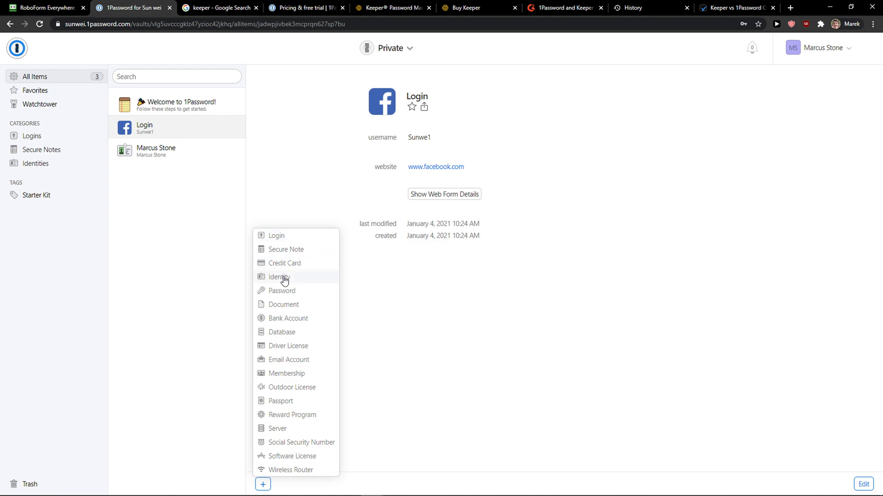
left_click(279, 277)
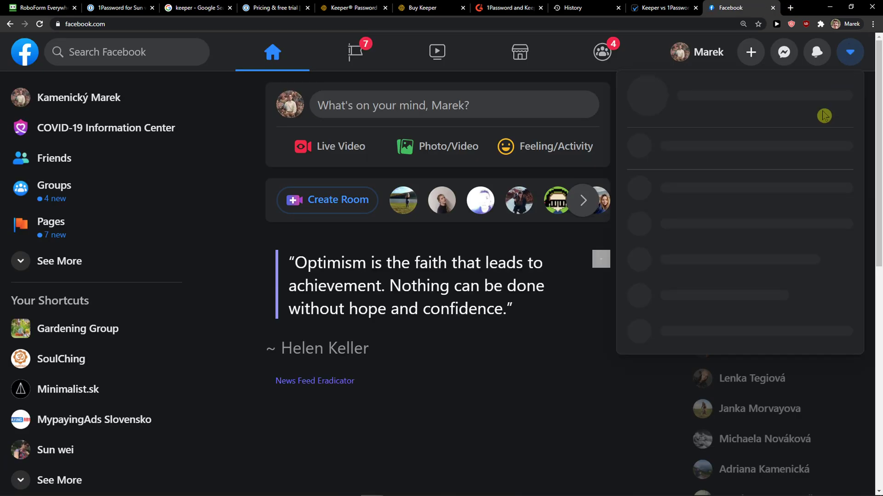
Log out of Facebook, show Keeper's saved Facebook login on the sign-in form, then return to 1Password.
left_click(850, 52)
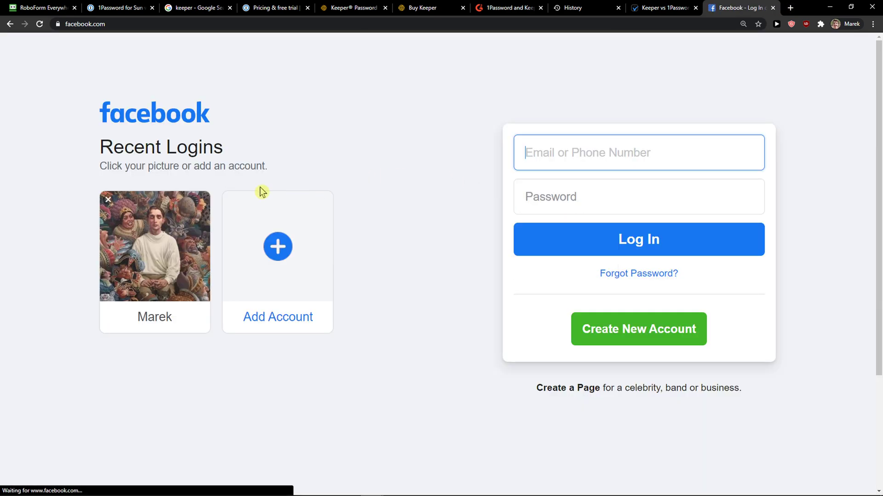
left_click(639, 152)
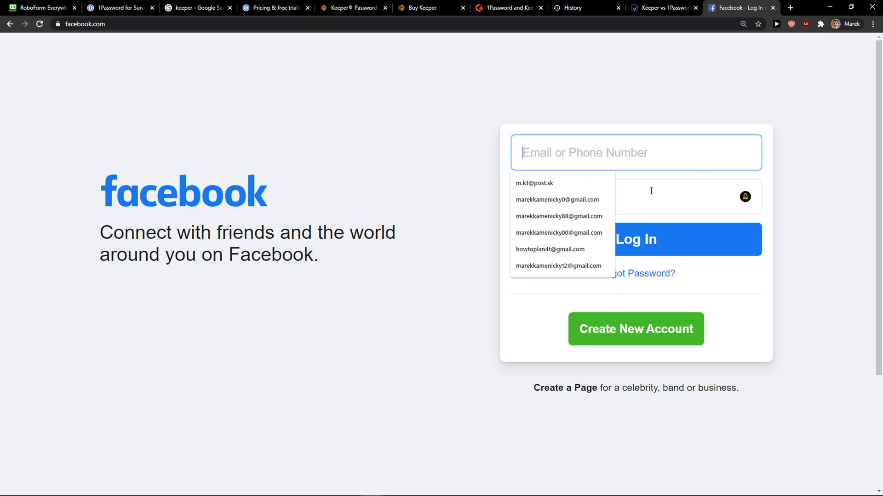
left_click(745, 152)
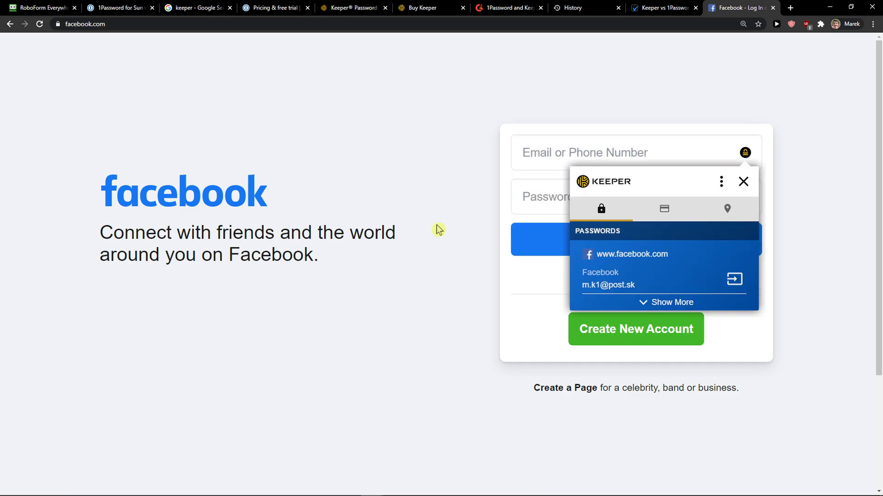
mouse_move(119, 7)
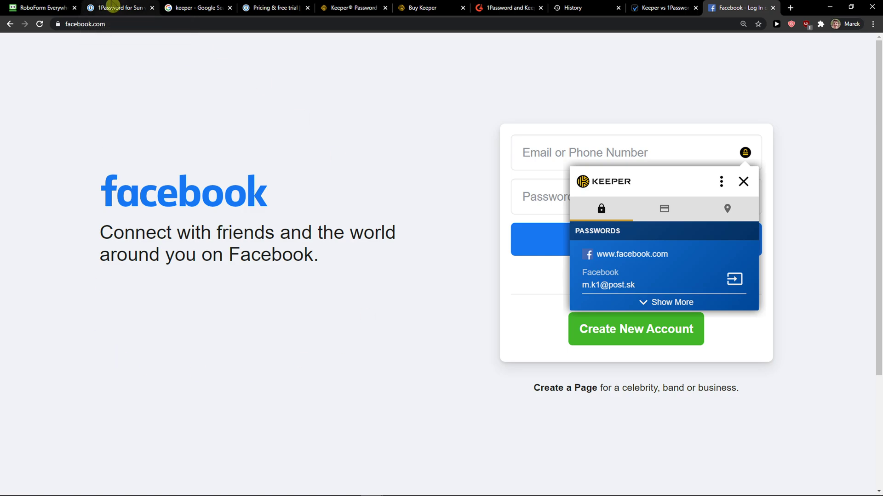
left_click(118, 7)
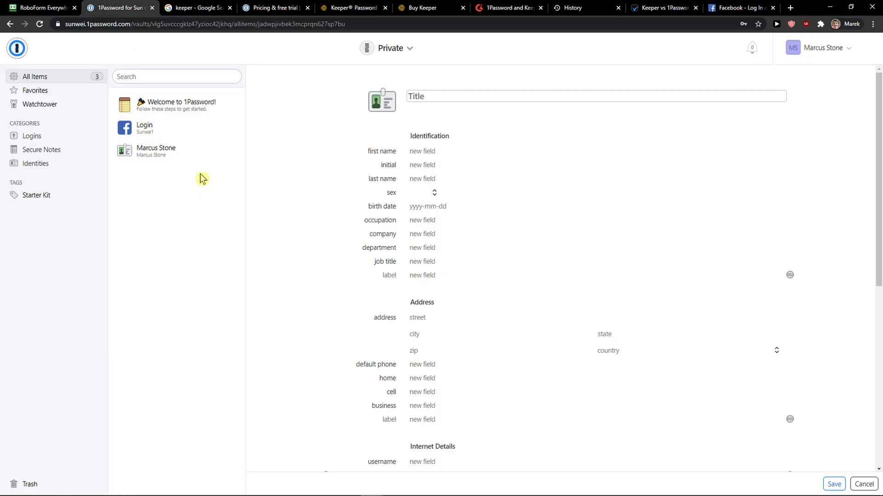
mouse_move(199, 170)
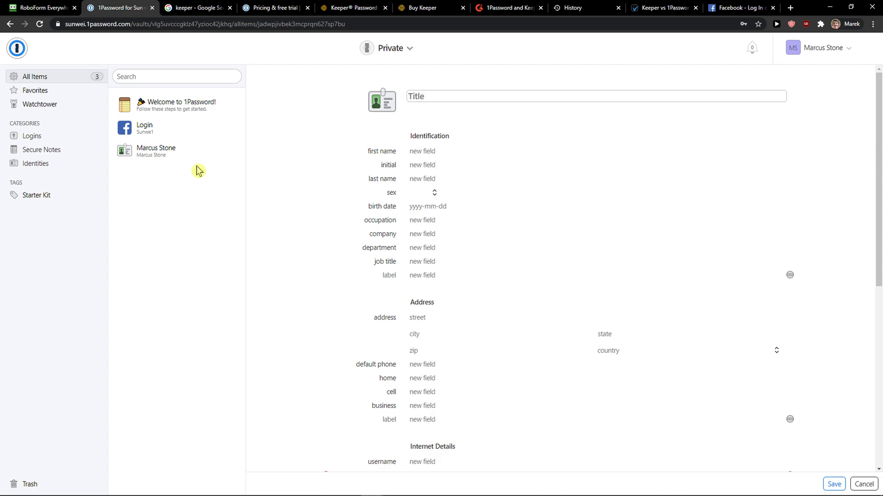
mouse_move(336, 296)
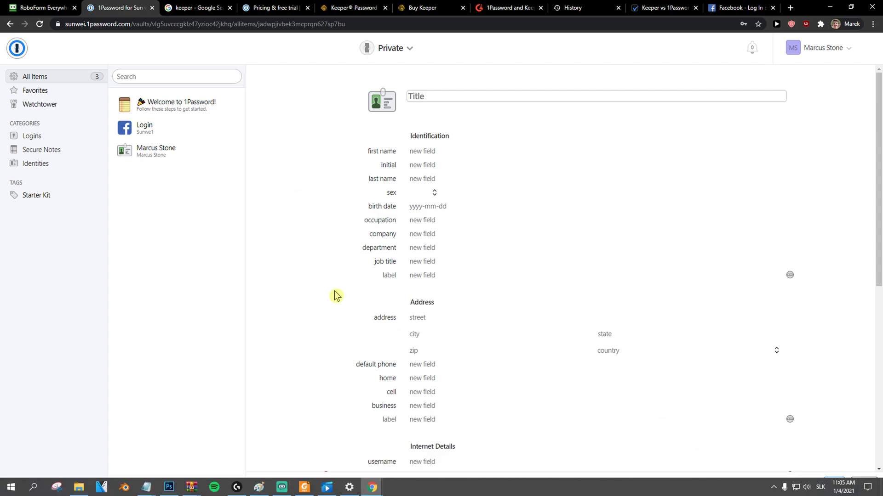